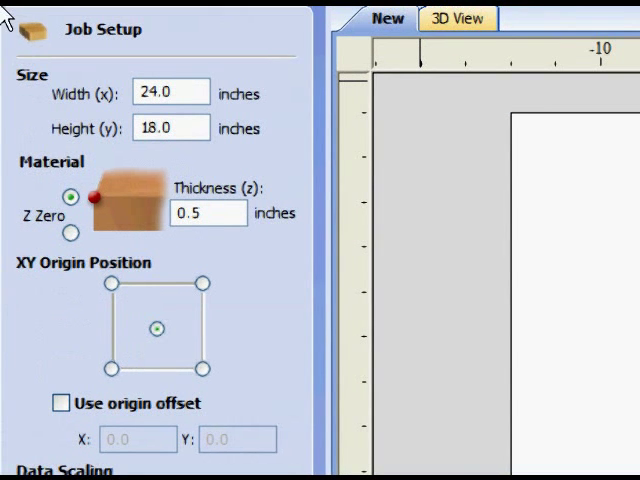
mouse_move(78, 64)
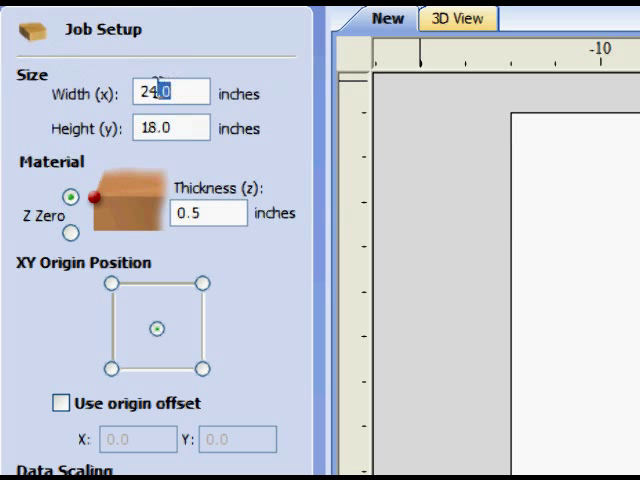
Set the job width to 18 inches and the height to 12 inches.
triple_click(172, 94)
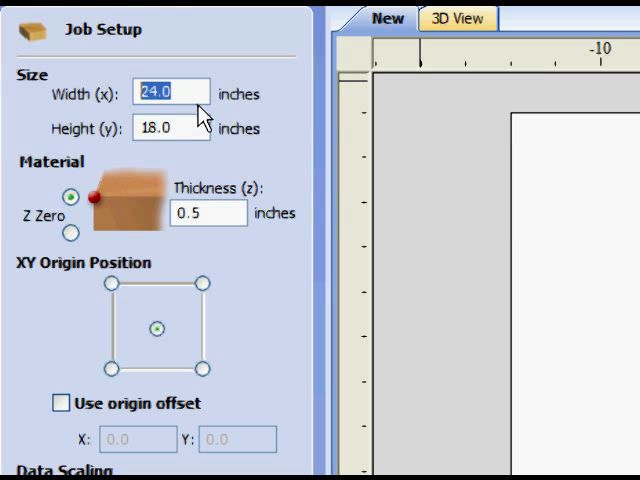
text(18)
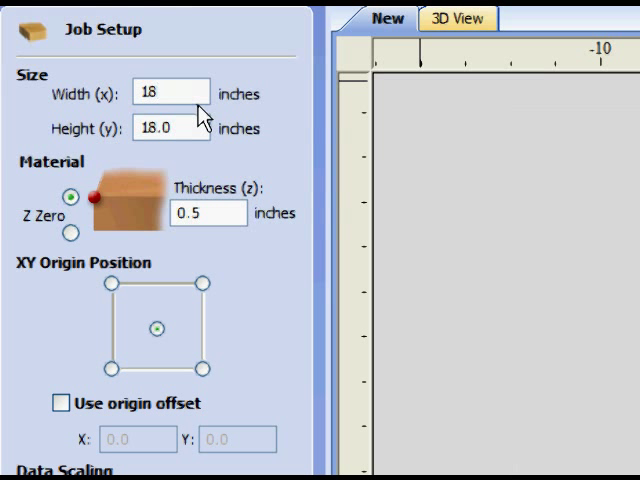
click(184, 128)
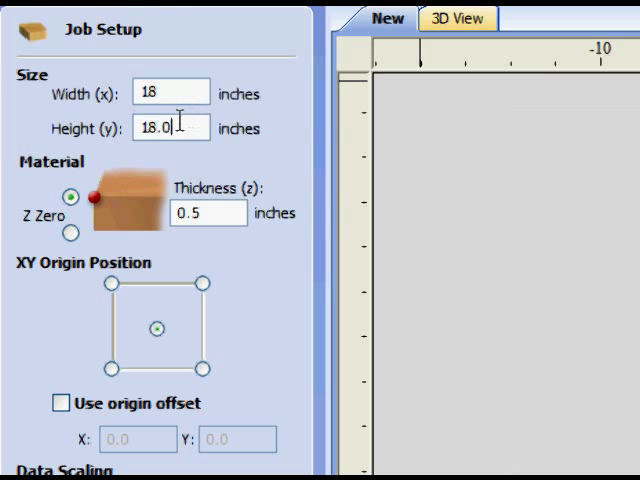
text(12)
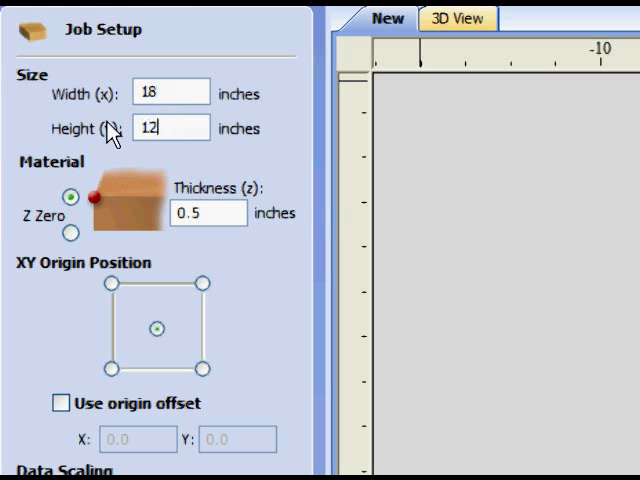
click(170, 128)
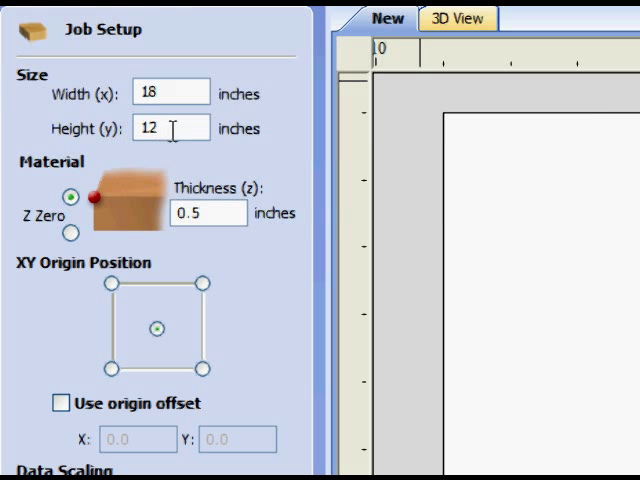
Set material thickness to .75 inches, keeping Z zero on the material top.
click(208, 212)
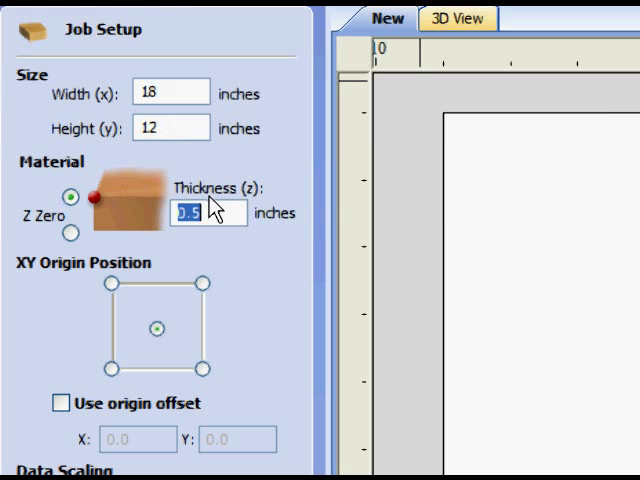
text(.75)
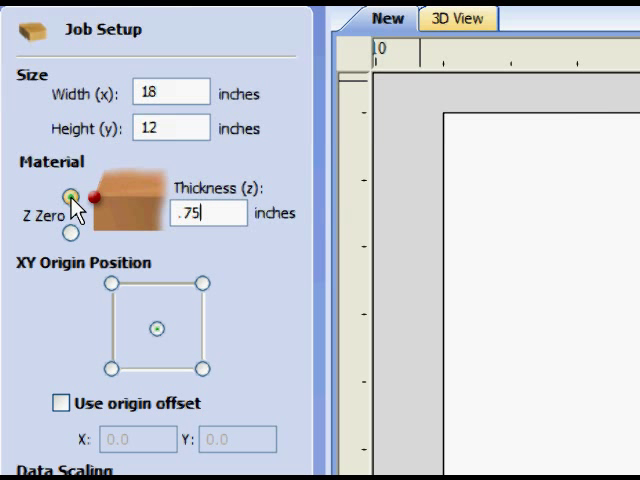
click(70, 232)
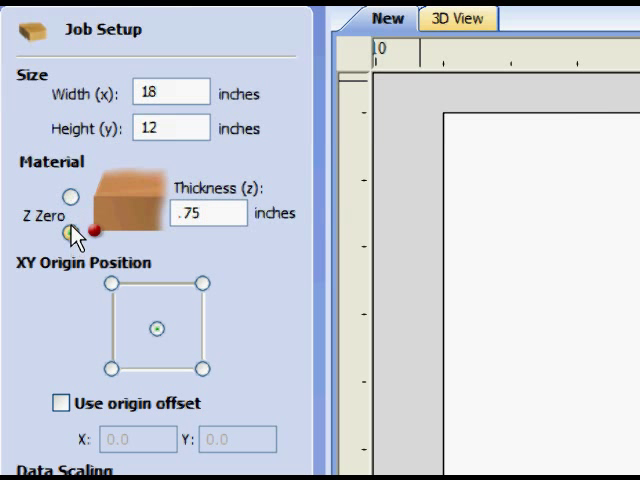
click(68, 196)
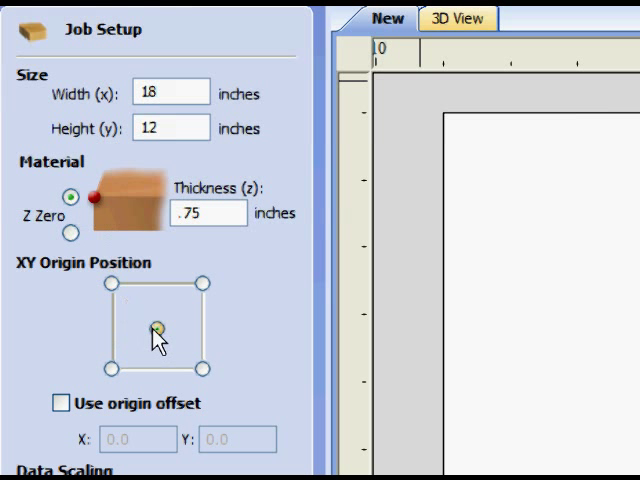
Place the XY datum origin at the front-left corner of the material.
click(112, 284)
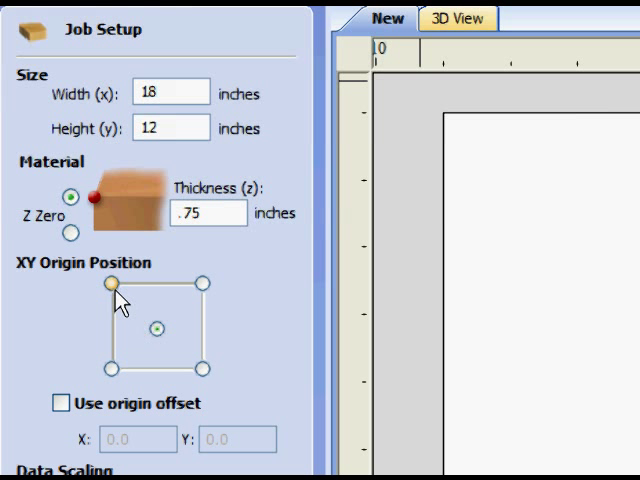
click(156, 328)
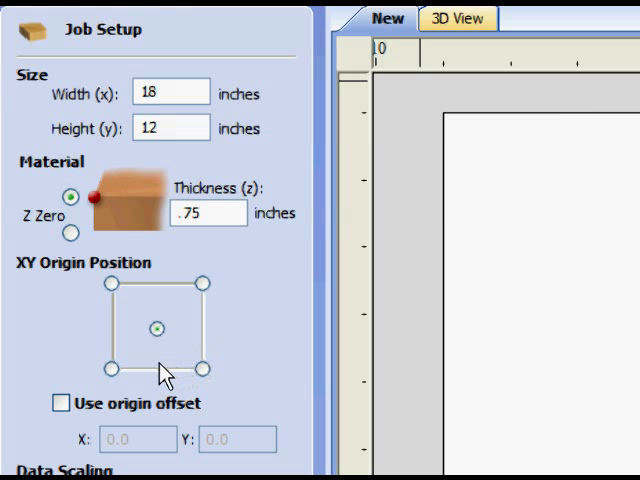
click(112, 368)
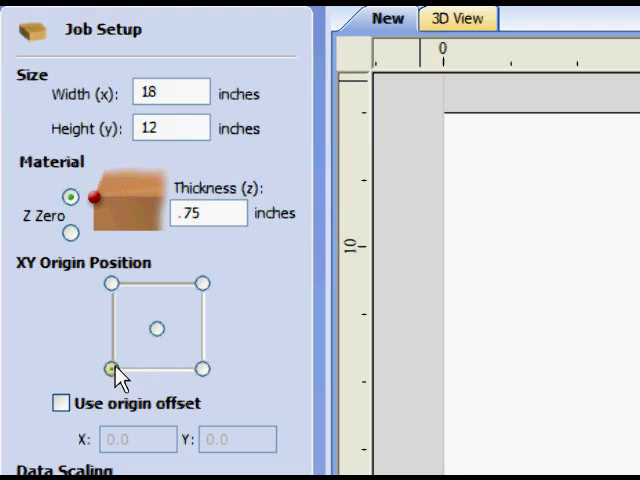